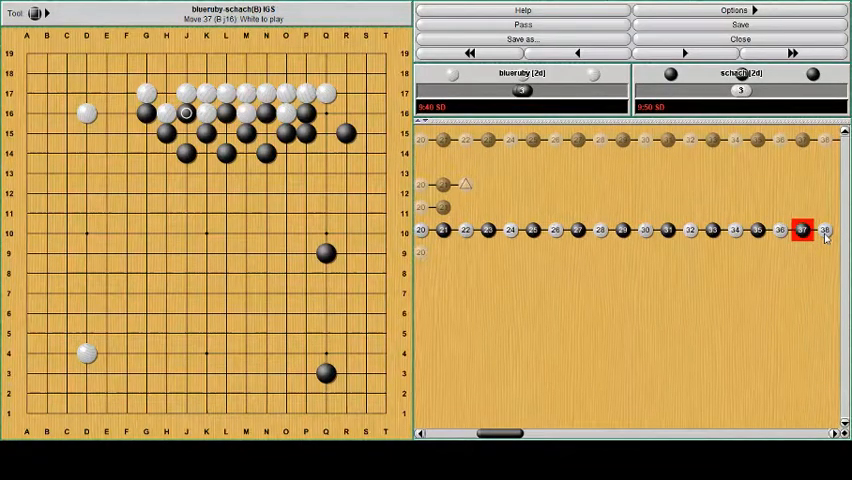
Rewind the joseki variation to move 10, White at O16
left_click(677, 52)
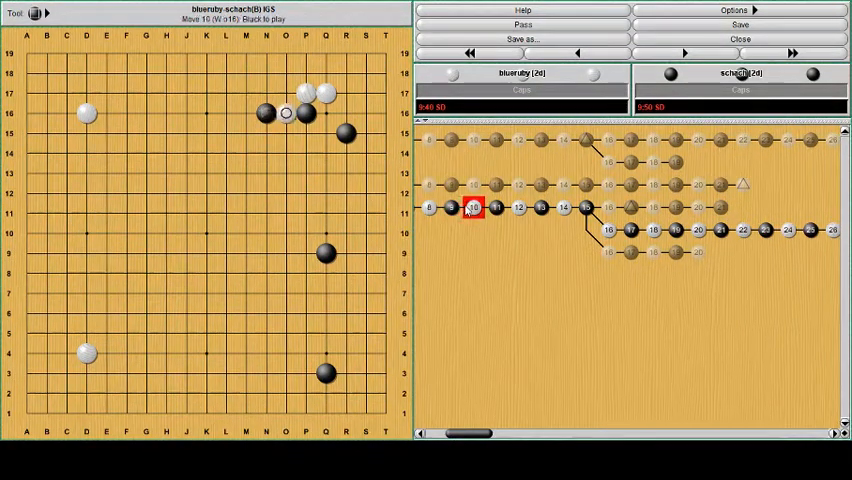
Jump to move 13, step to move 15 (Black L16), and switch to the Label Tool
left_click(285, 135)
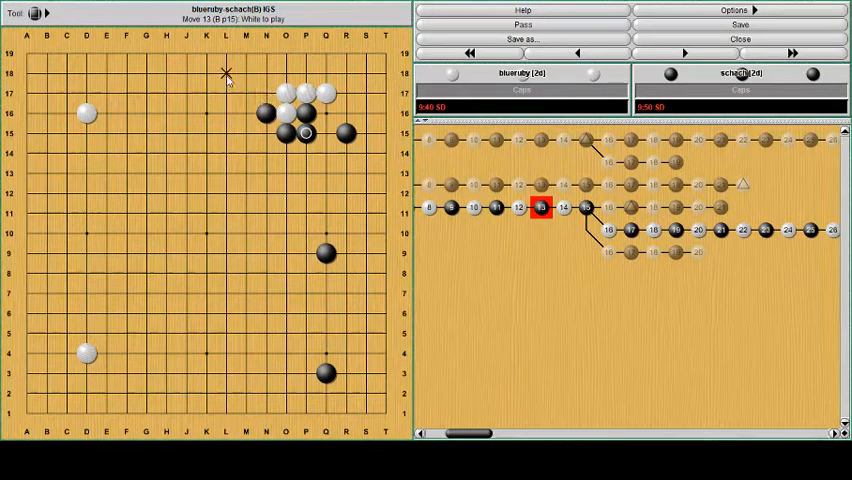
left_click(13, 13)
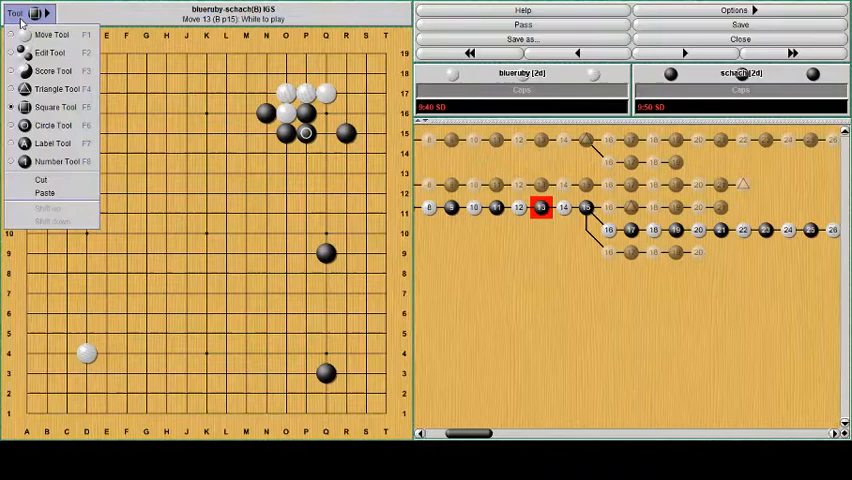
left_click(244, 63)
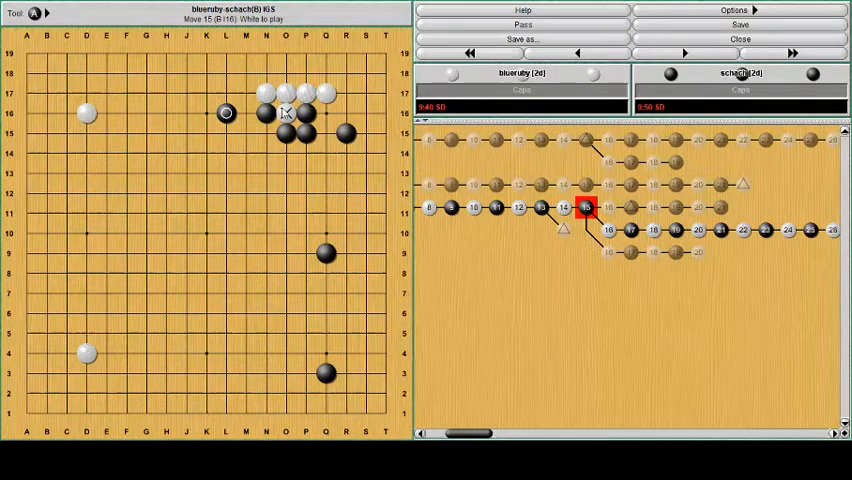
Switch back to the Move Tool for playing stones
left_click(13, 13)
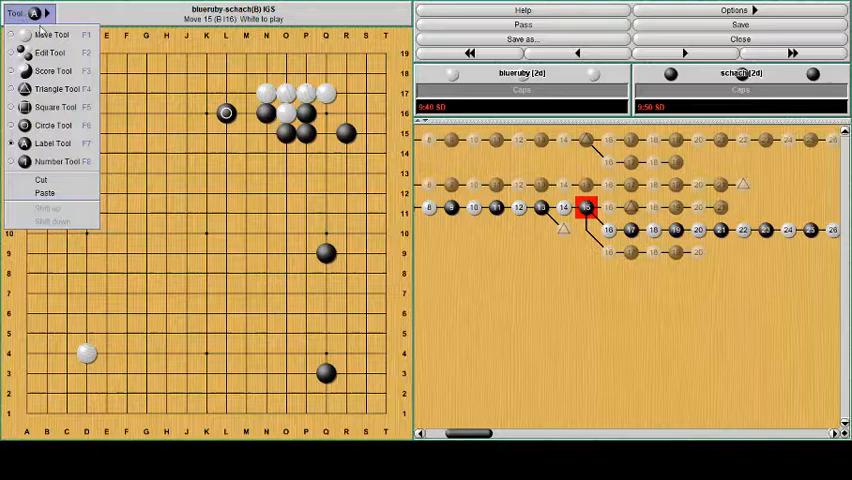
left_click(215, 82)
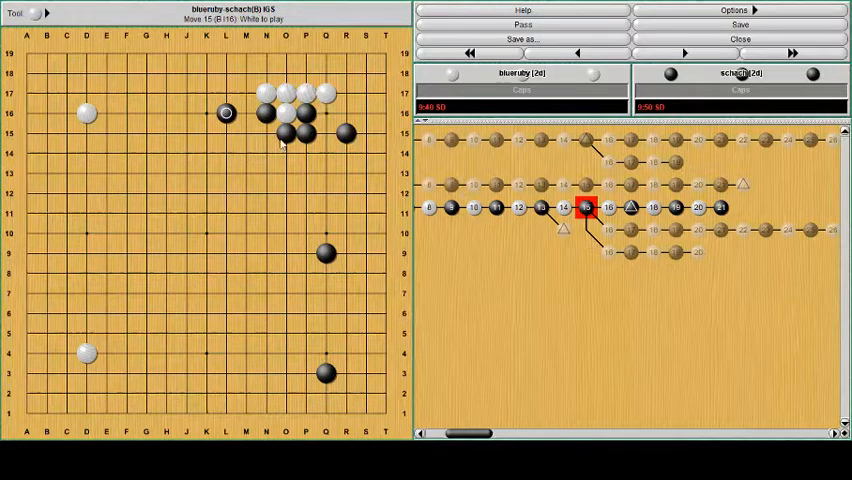
Start a new variation after move 15 by playing stones on the board
left_click(227, 113)
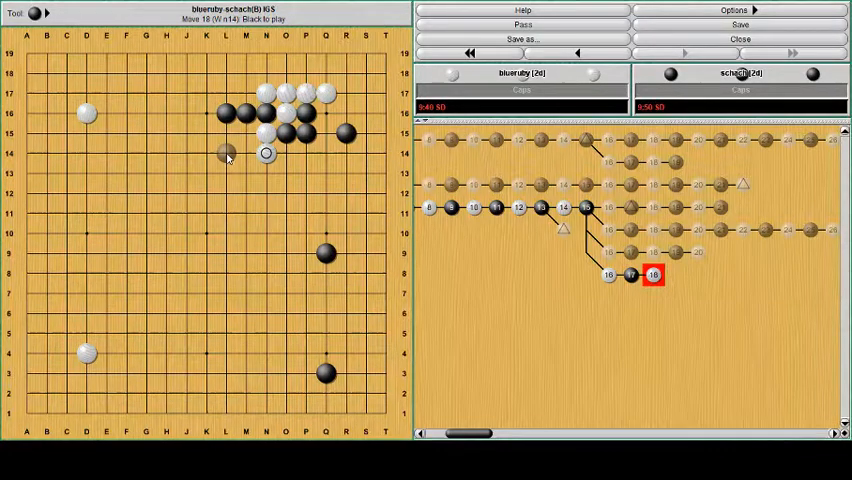
left_click(225, 153)
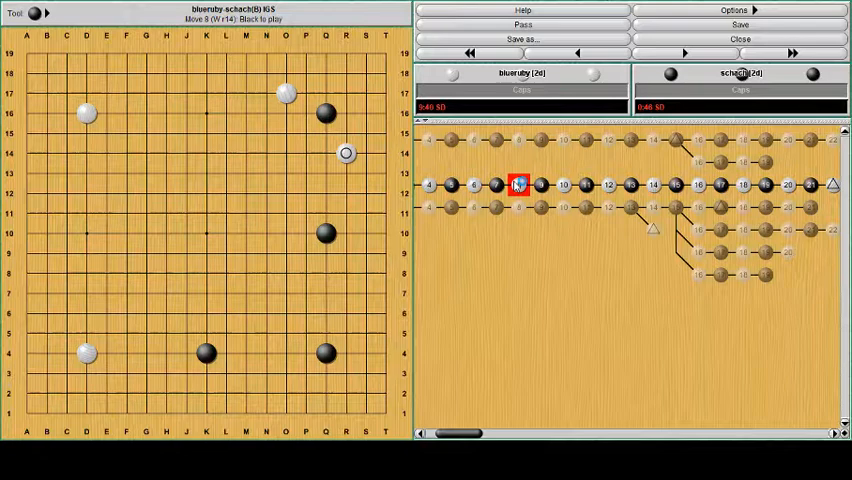
Move to a different line of the tree and step forward along it
left_click(305, 133)
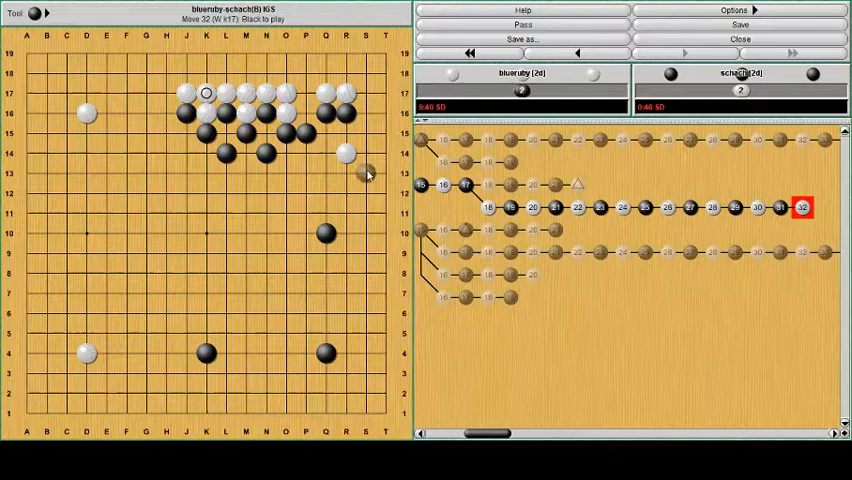
left_click(469, 185)
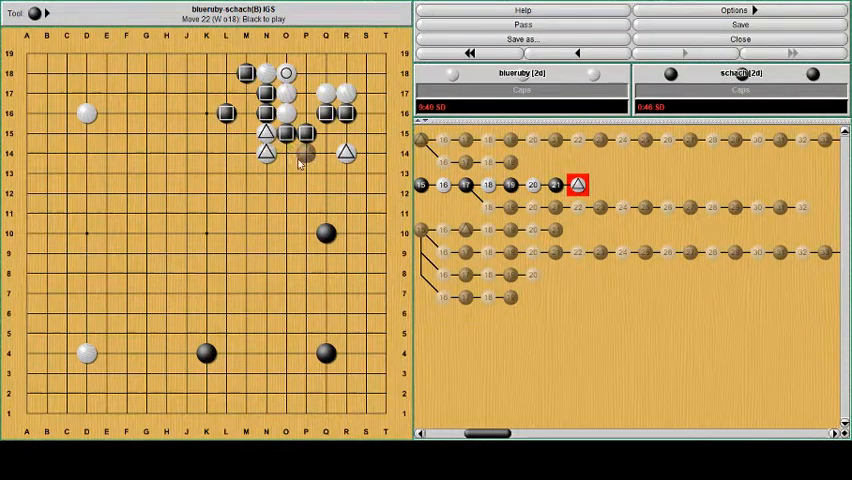
Play Black's move 23 at P13, then jump to the variation where White plays D10
left_click(305, 170)
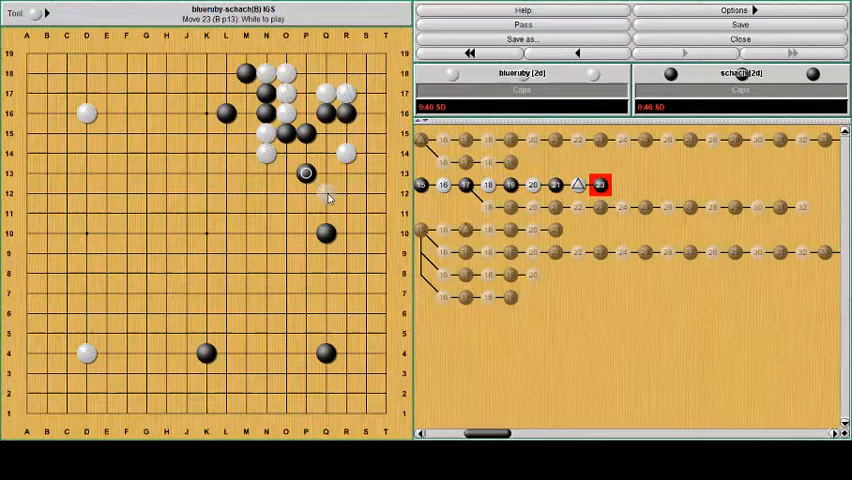
left_click(326, 192)
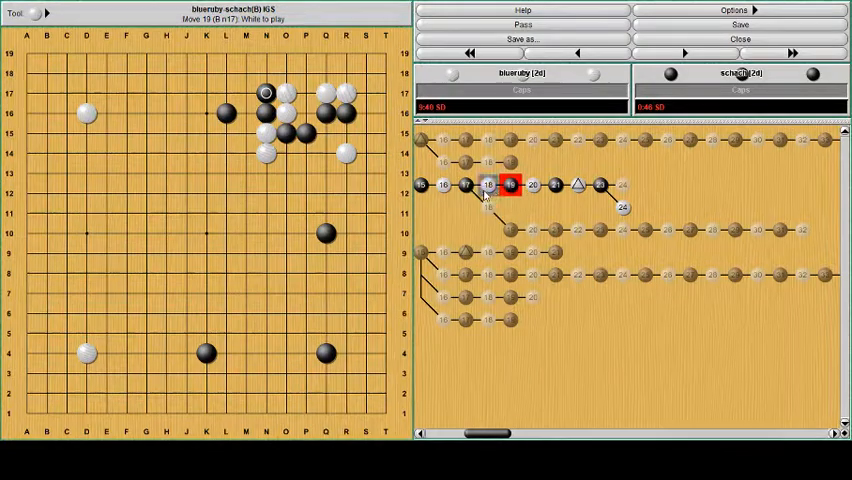
left_click(463, 186)
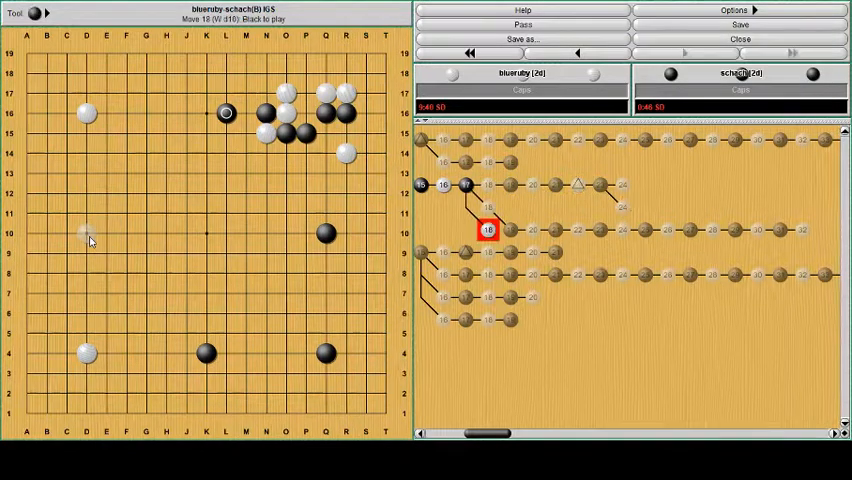
Add a new branch after White's D10: Black N17, the corner follow-ups, and Black L14 as move 23
left_click(266, 98)
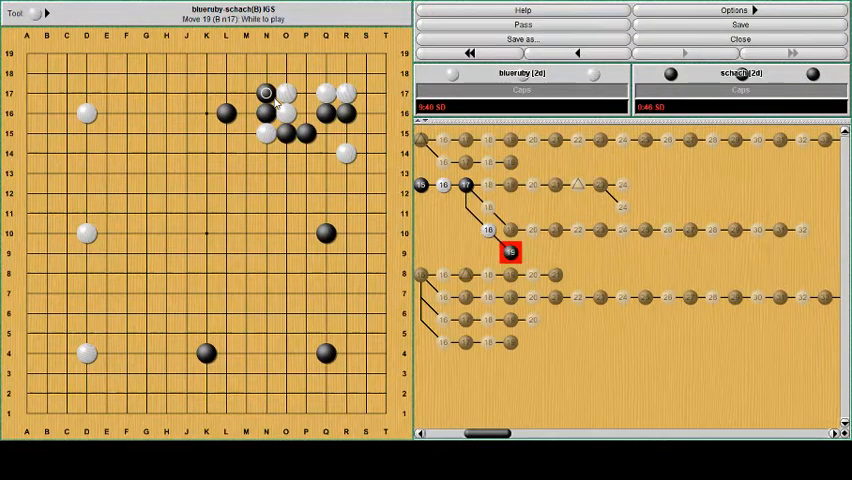
left_click(262, 74)
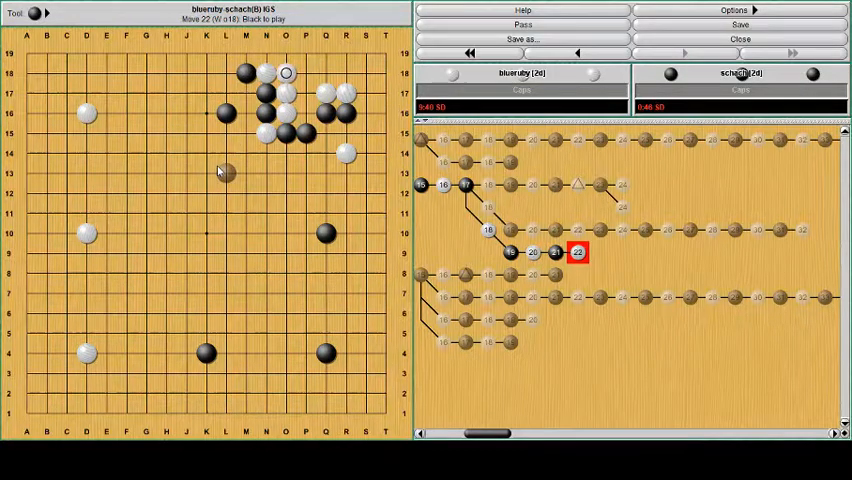
left_click(225, 153)
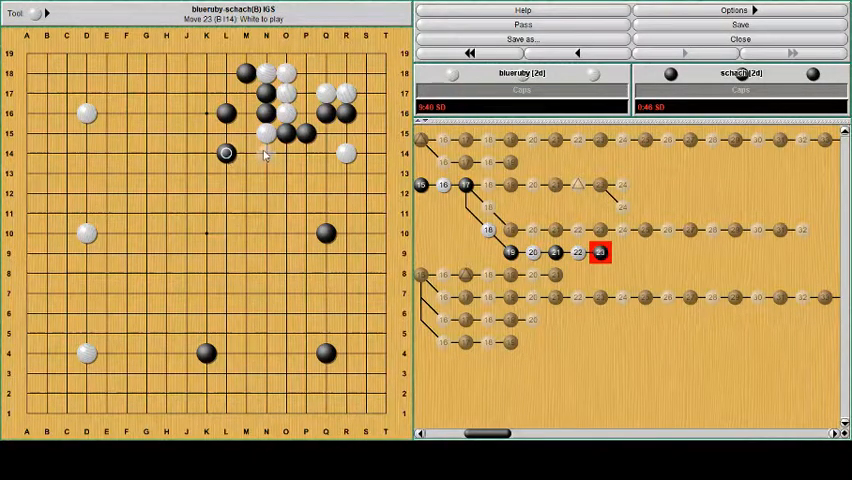
left_click(305, 172)
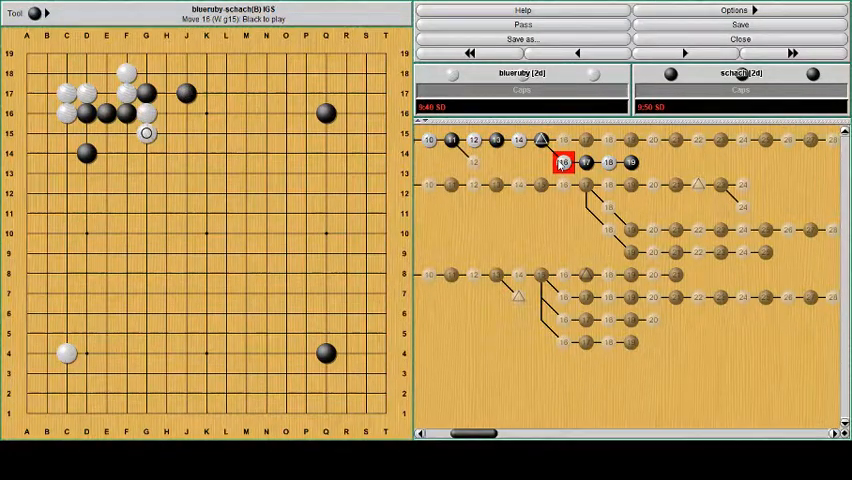
Step forward through the upper-left joseki to Black's G18 and the next move
left_click(147, 70)
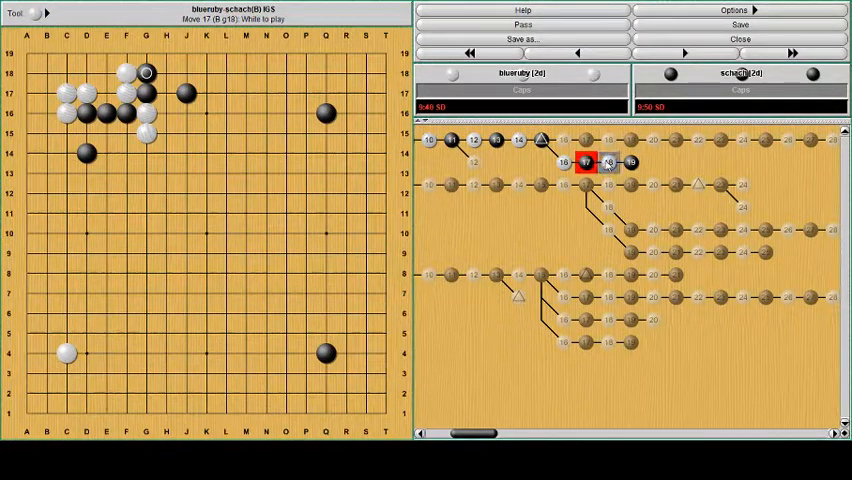
left_click(87, 214)
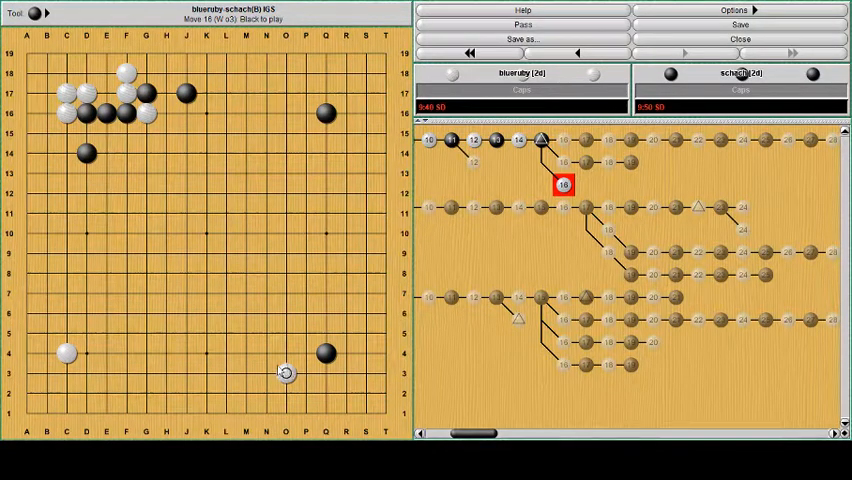
left_click(13, 14)
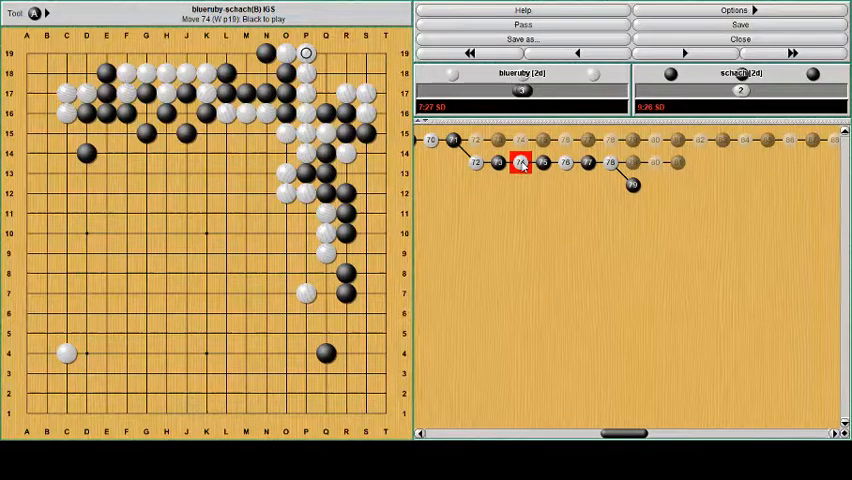
Advance the actual game through Black 75 M18 and White 76 L19 to White 78 J19
left_click(678, 53)
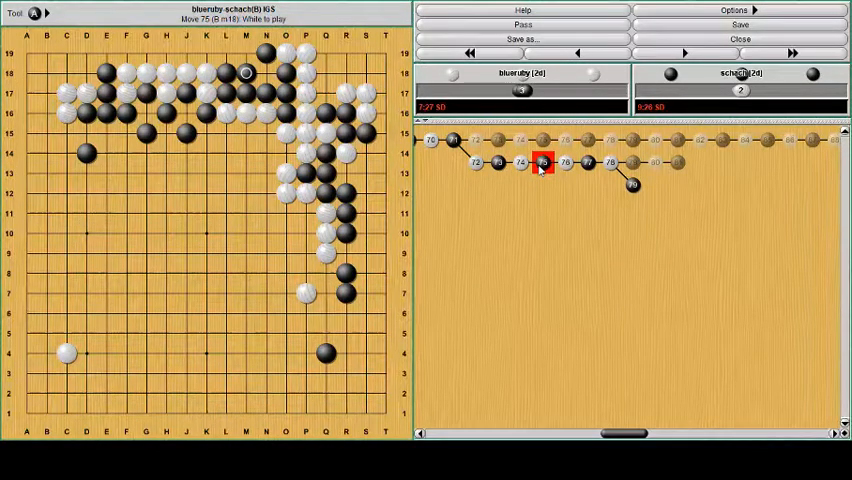
left_click(564, 162)
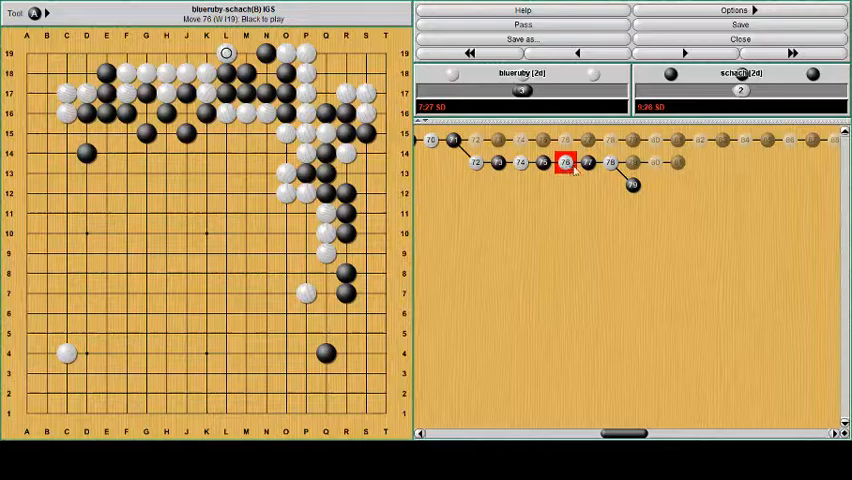
left_click(681, 53)
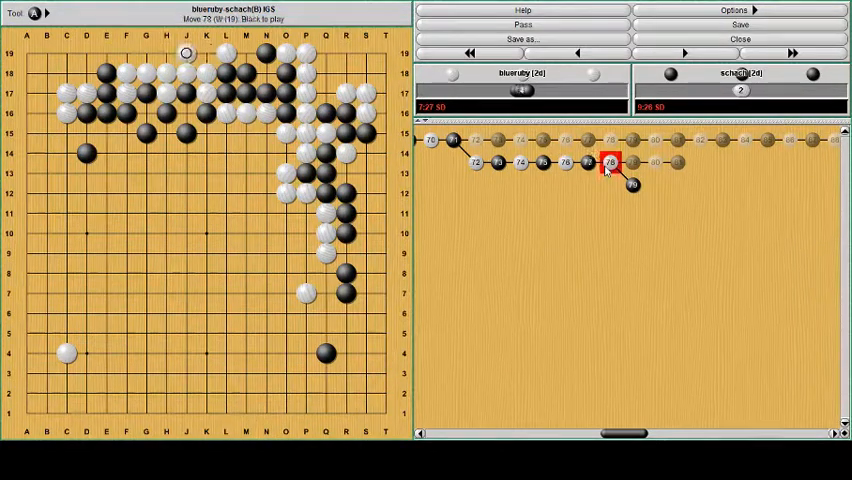